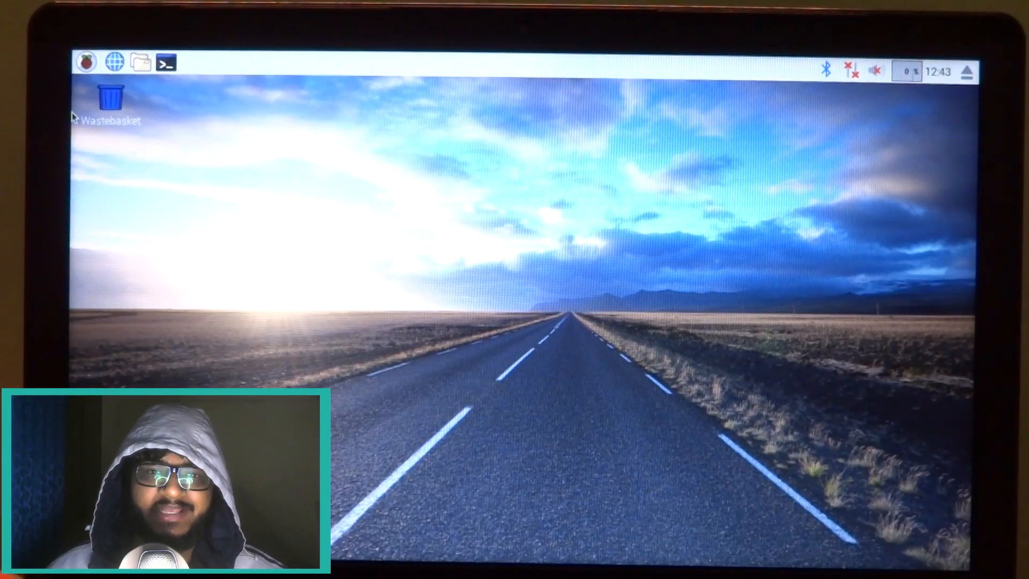
mouse_move(157, 155)
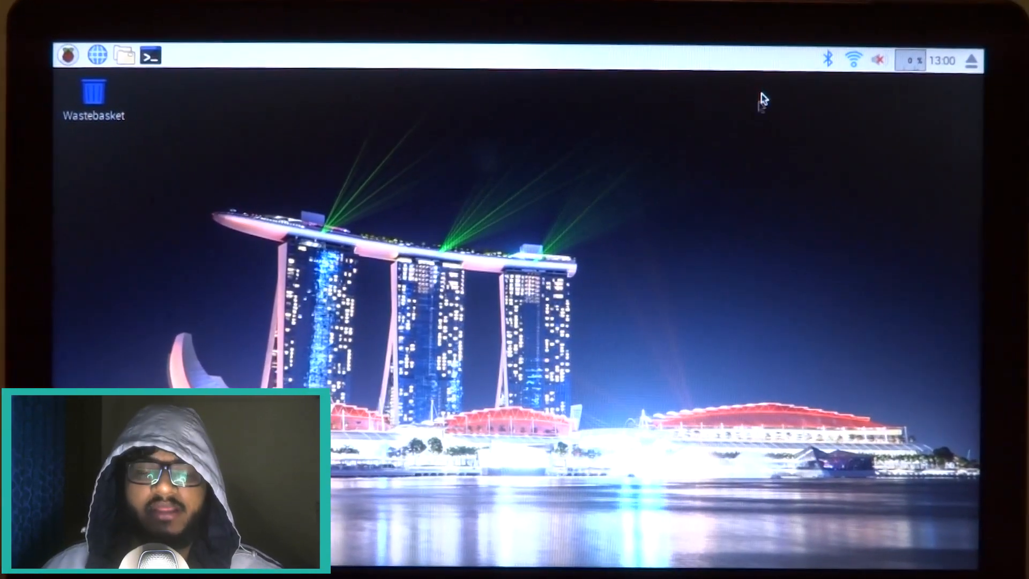
Launch Sense HAT Emulator, position its window and list the example scripts.
left_click(71, 54)
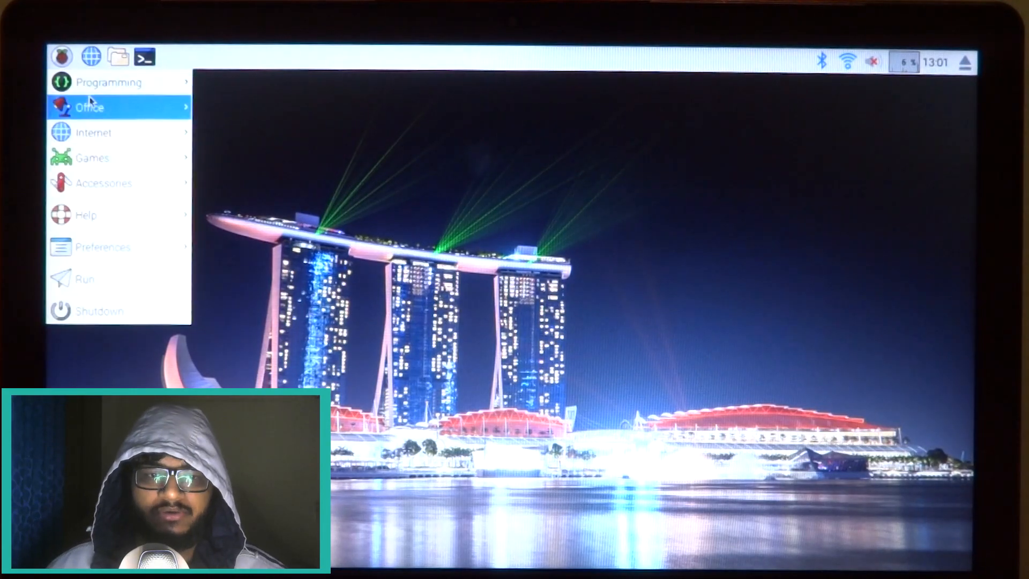
mouse_move(107, 81)
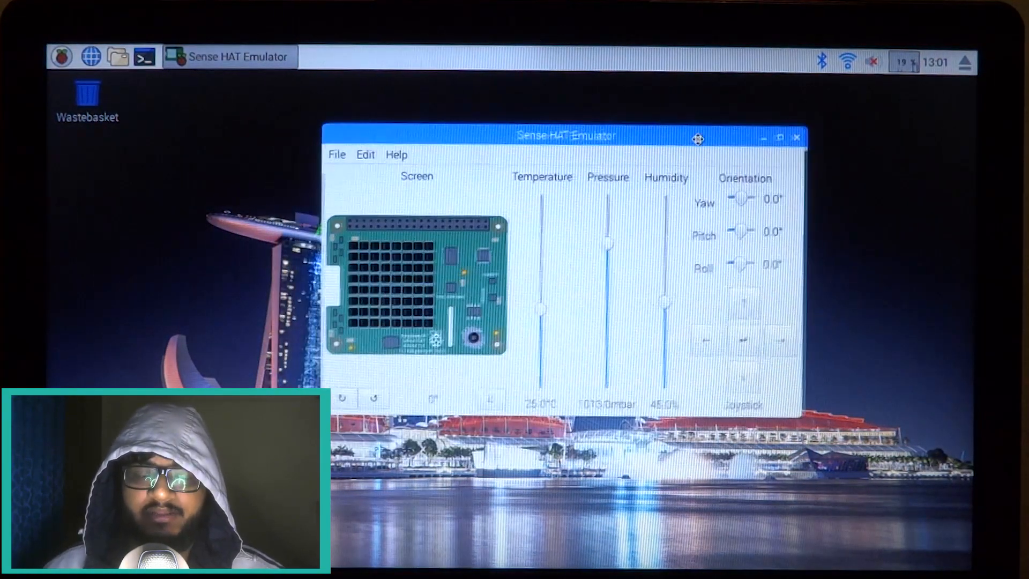
left_click_drag(698, 138, 745, 118)
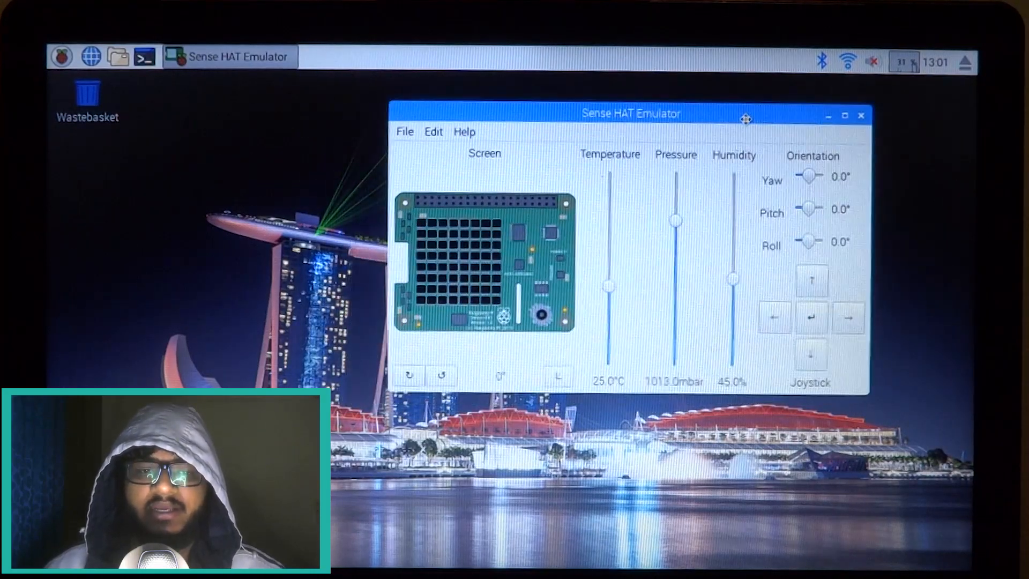
left_click(405, 131)
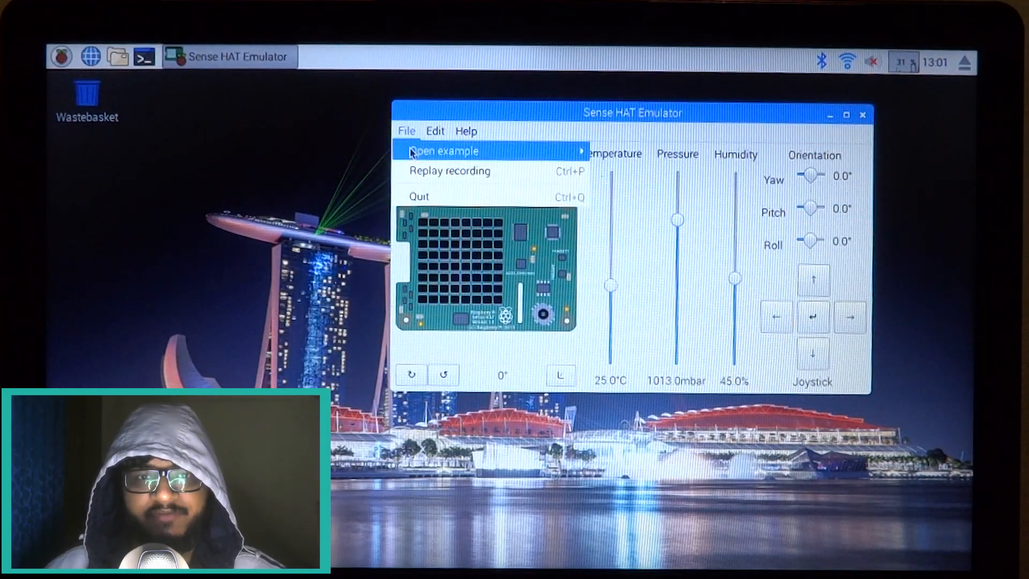
left_click(774, 176)
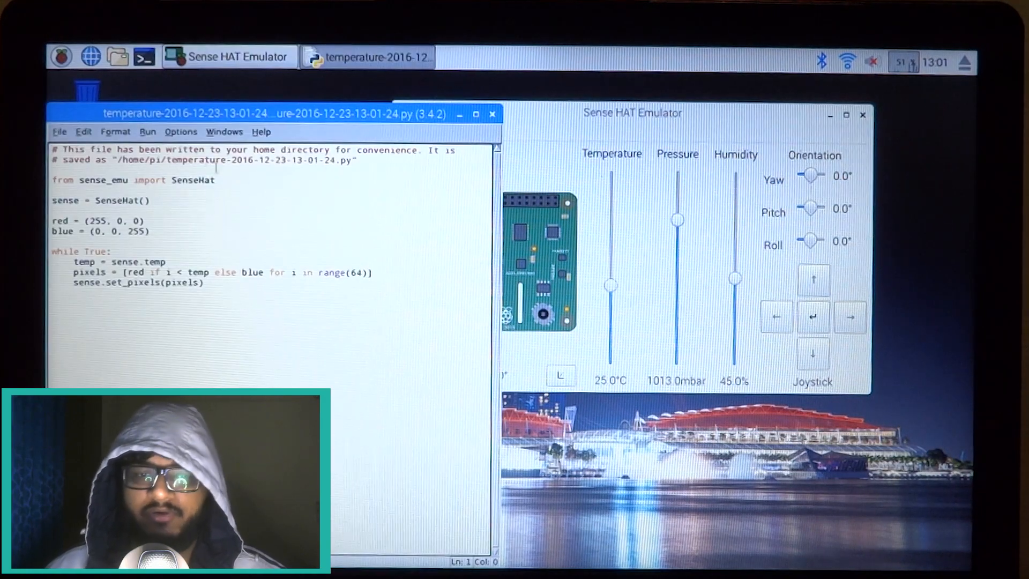
Run the temperature example and sweep the temperature down to about 4.2 °C.
left_click(147, 132)
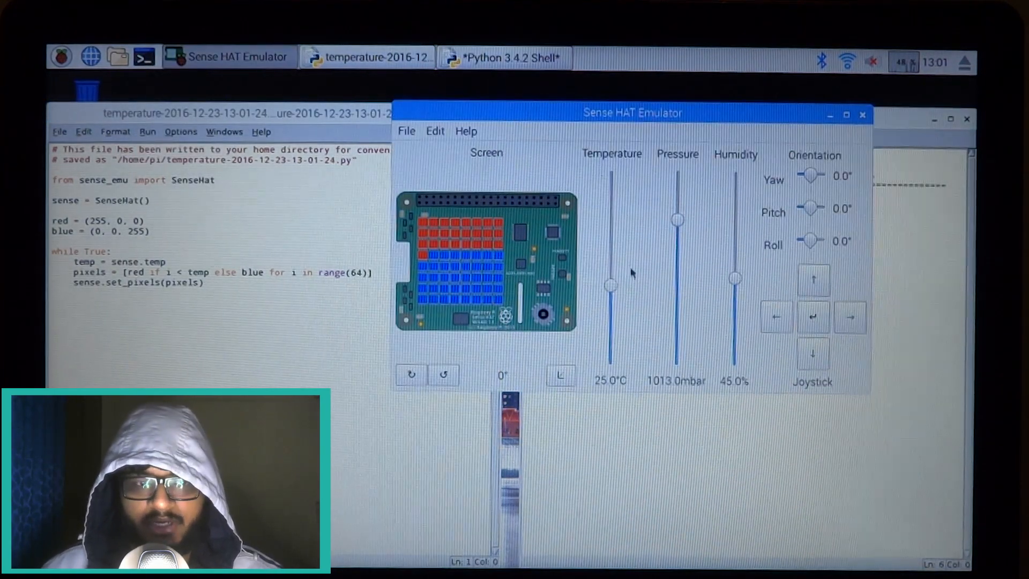
left_click_drag(610, 285, 610, 290)
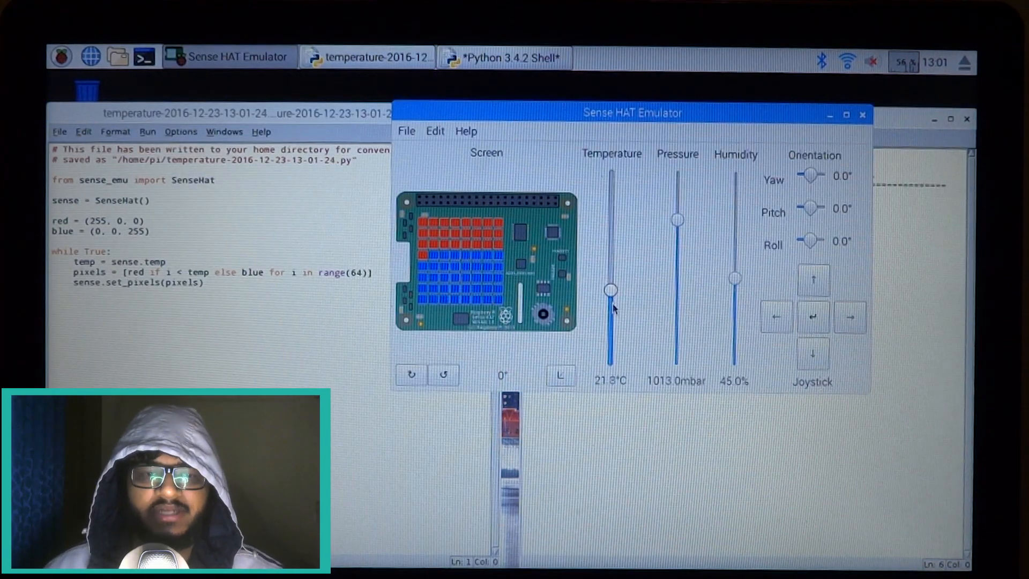
left_click_drag(609, 289, 609, 293)
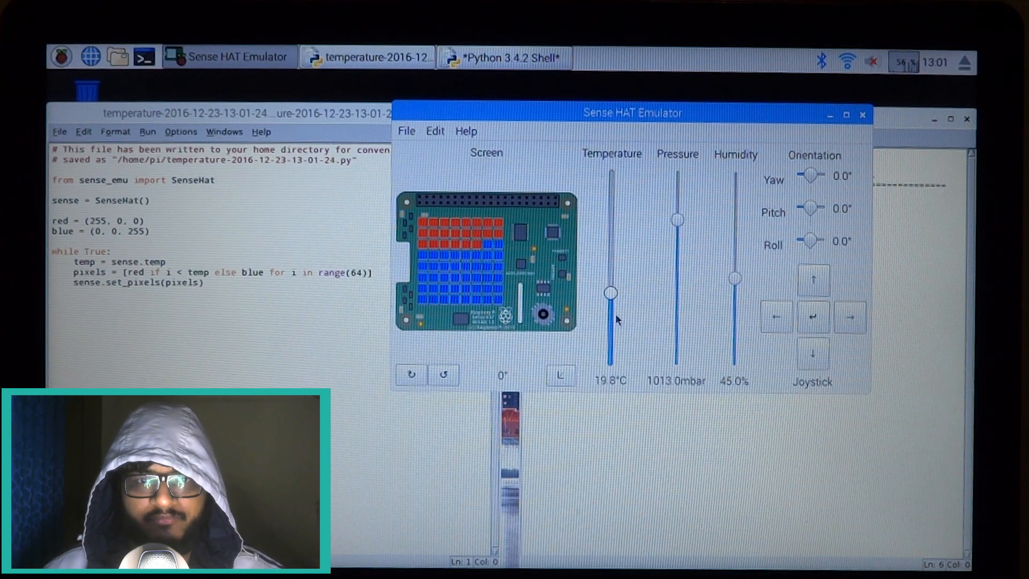
left_click_drag(610, 292, 610, 297)
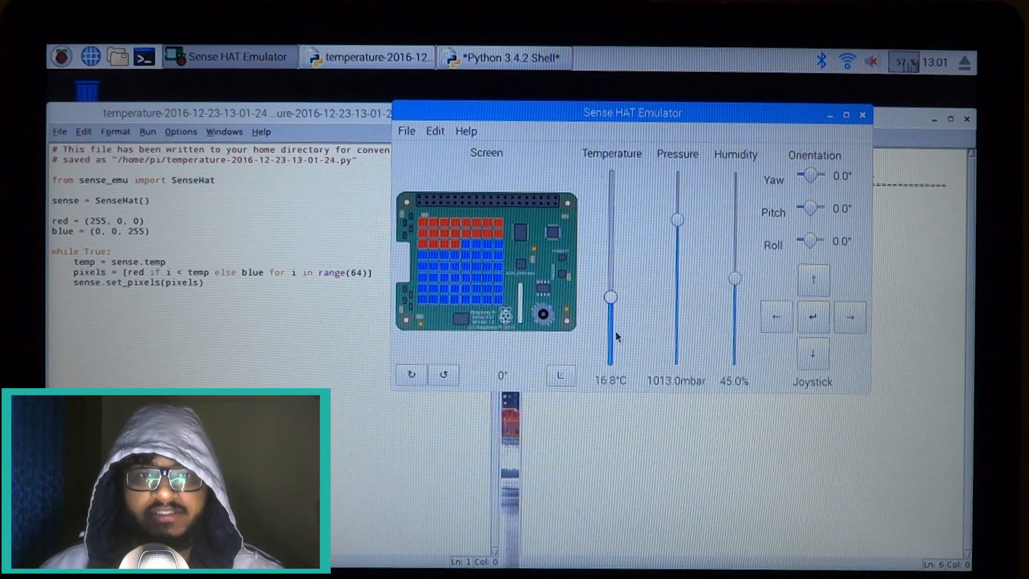
left_click_drag(611, 297, 611, 314)
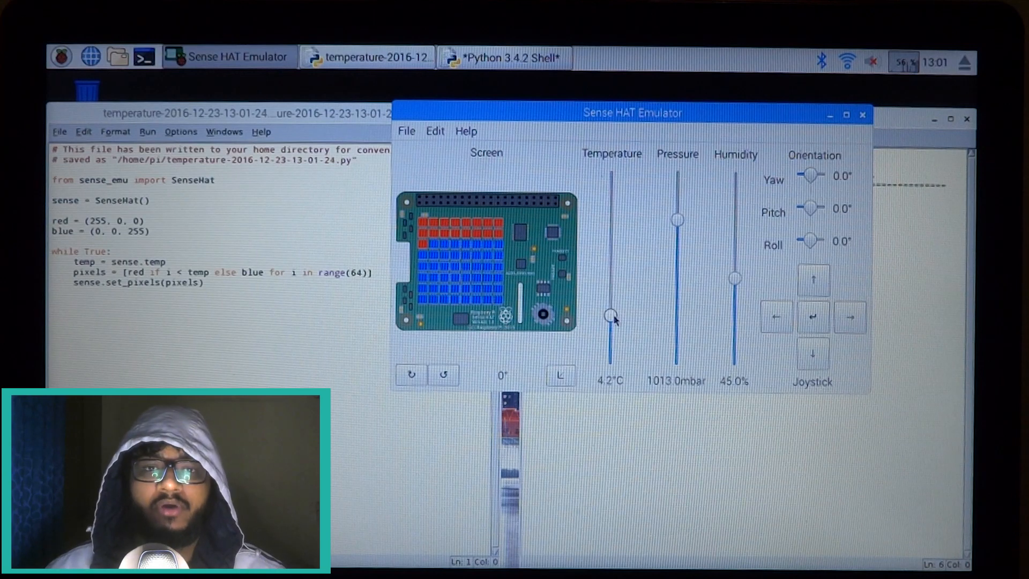
Sweep the temperature between about 45.2 and 17.2 °C, ending at 43.8 °C with the grid mostly red.
left_click_drag(611, 316, 611, 254)
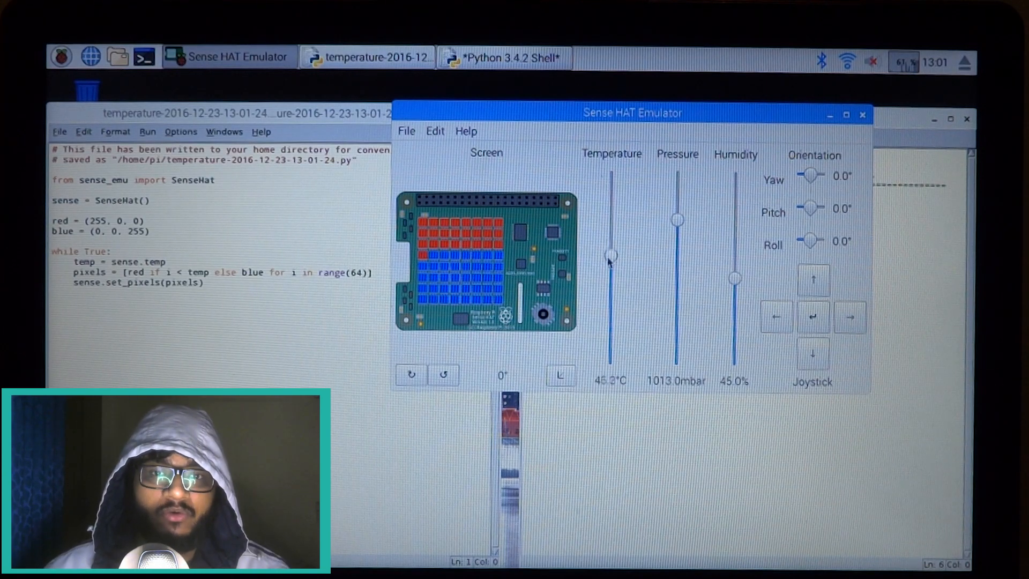
left_click_drag(611, 255, 611, 276)
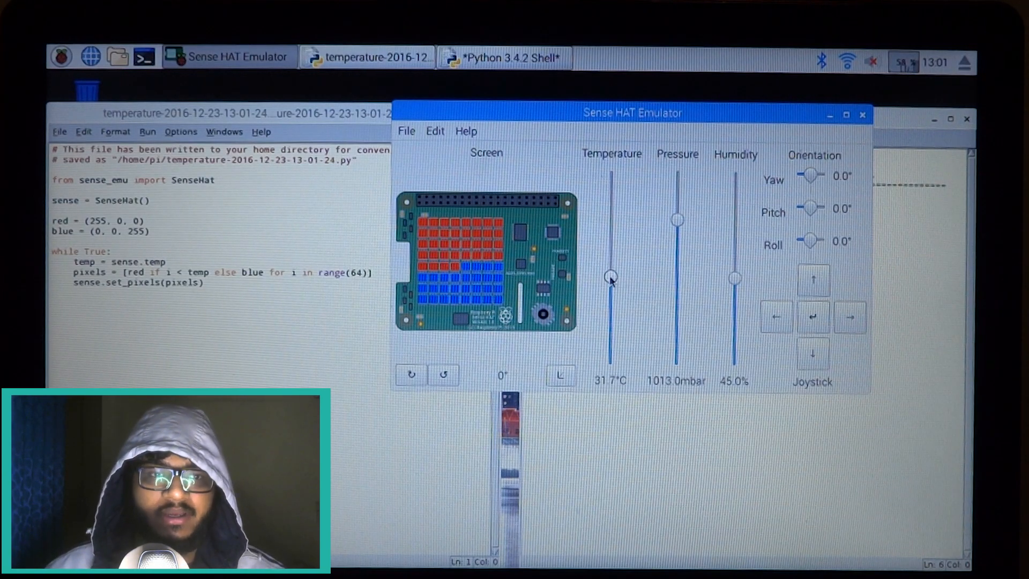
left_click_drag(611, 276, 611, 301)
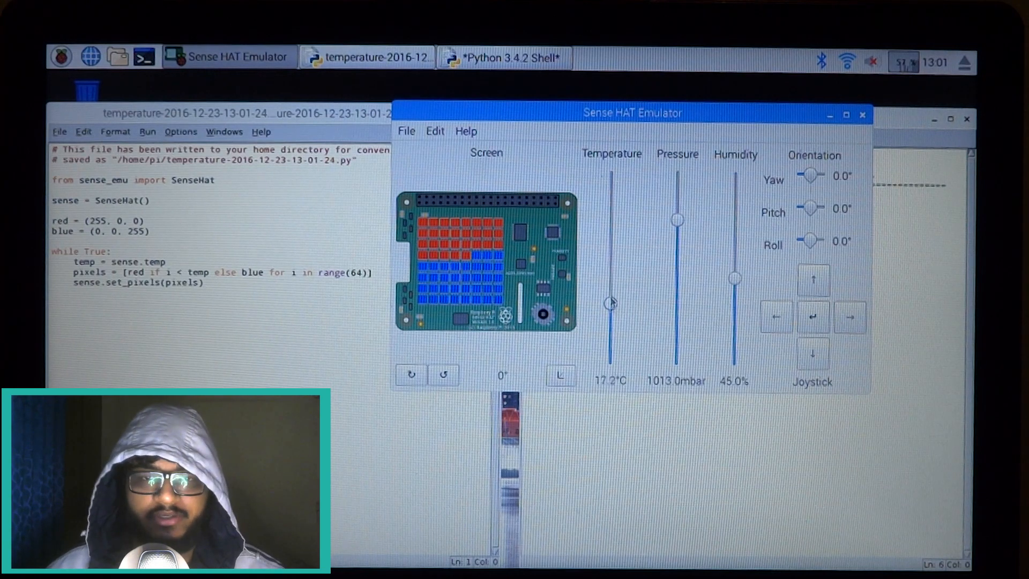
left_click_drag(610, 302, 610, 258)
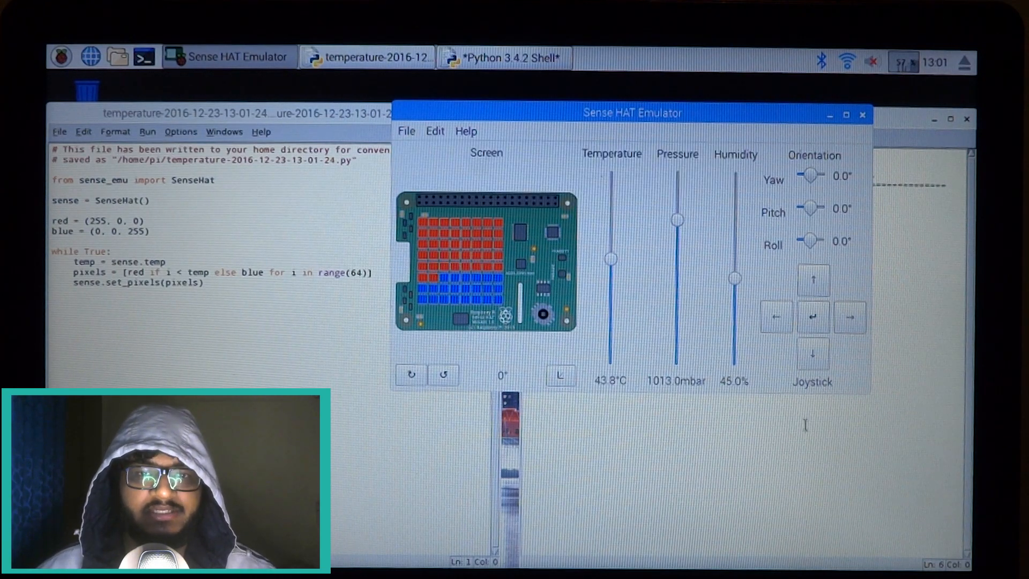
Stop the temperature script and run the humidity example so the LEDs show green over white.
left_click(514, 58)
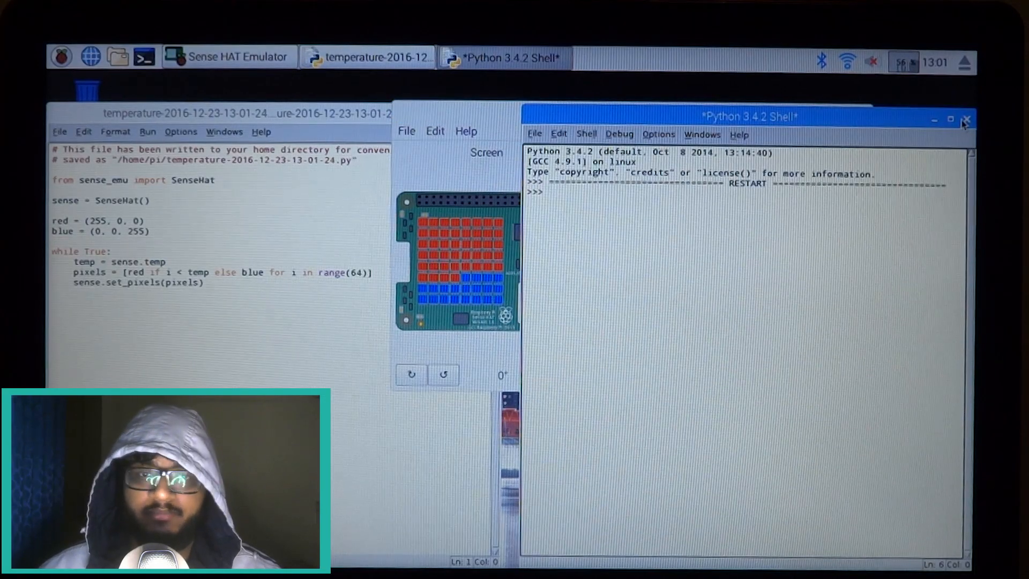
left_click(967, 120)
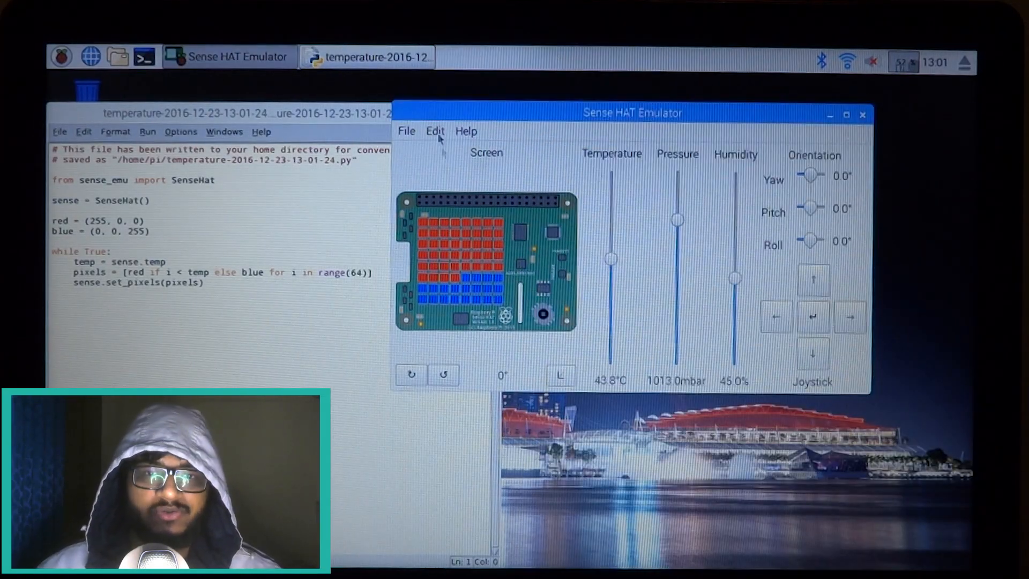
left_click(405, 131)
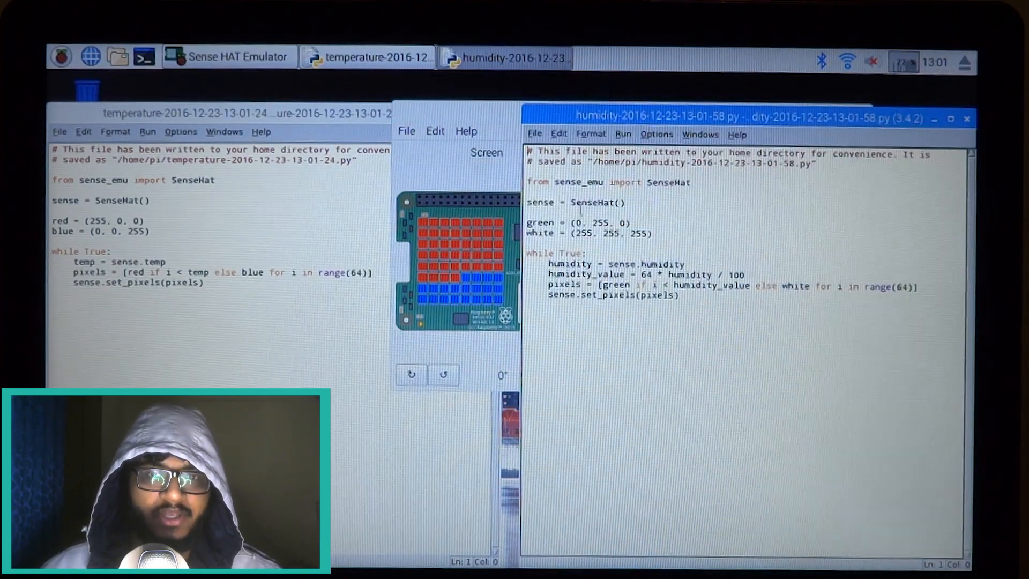
left_click(623, 134)
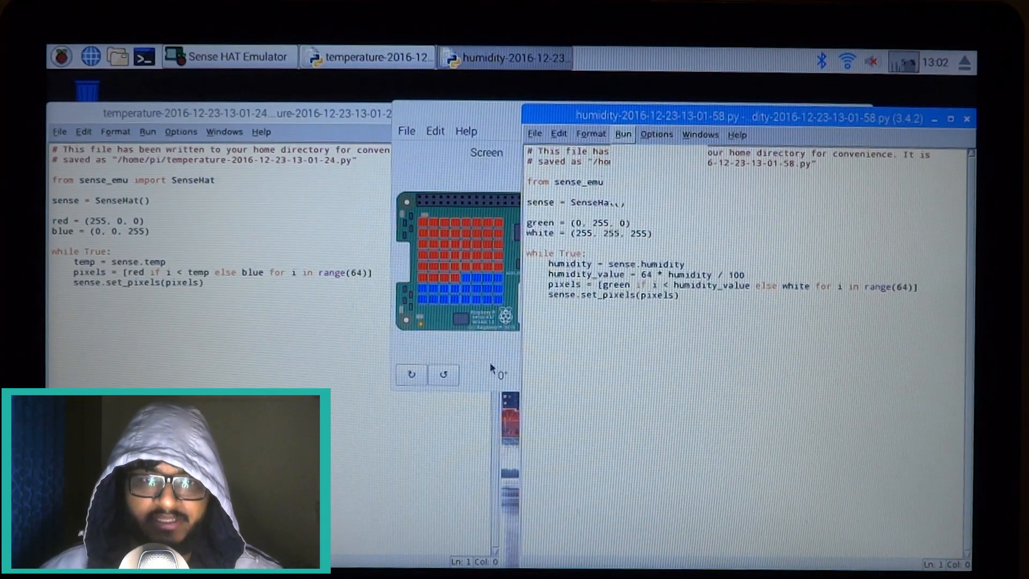
left_click(623, 134)
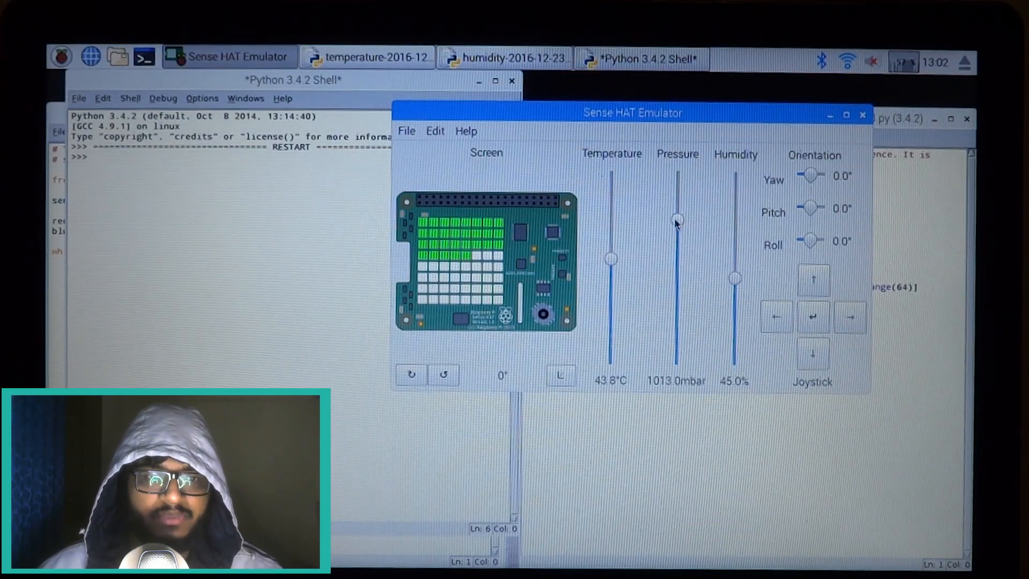
Sweep the pressure down to about 462.8 mbar and back up, ending at 1220.9 mbar.
left_click_drag(678, 219, 678, 249)
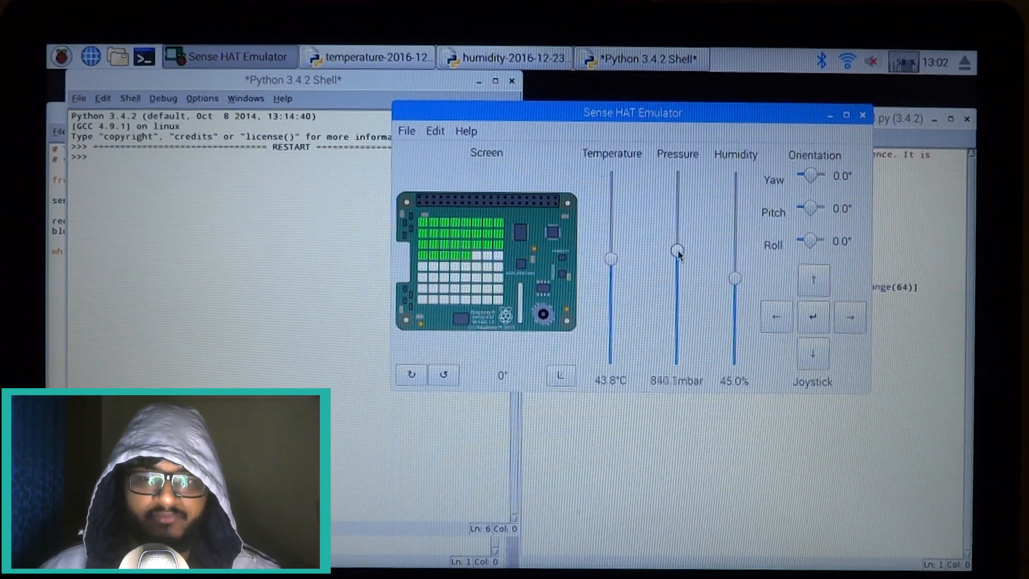
left_click_drag(678, 257, 678, 296)
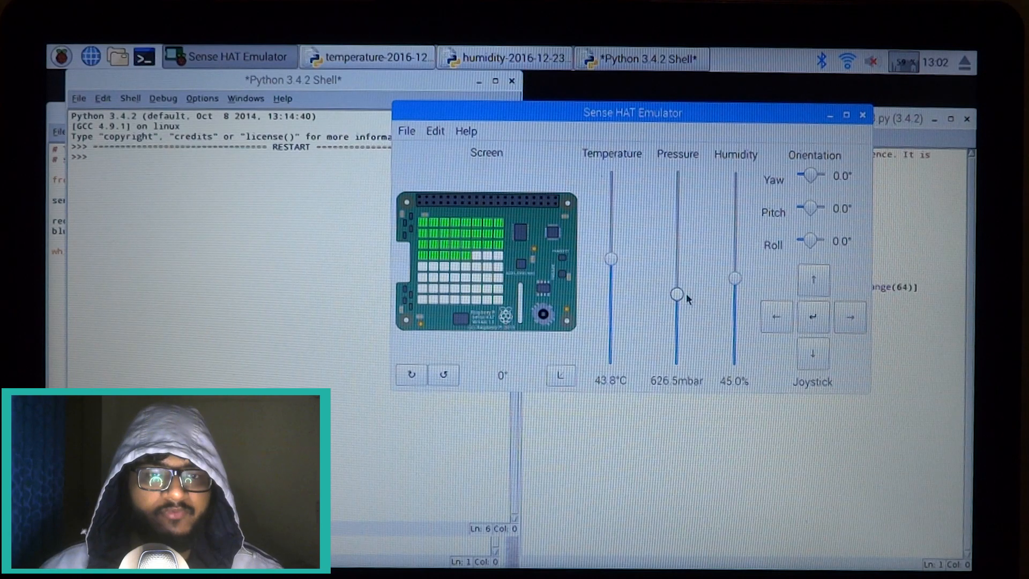
left_click_drag(677, 294, 678, 325)
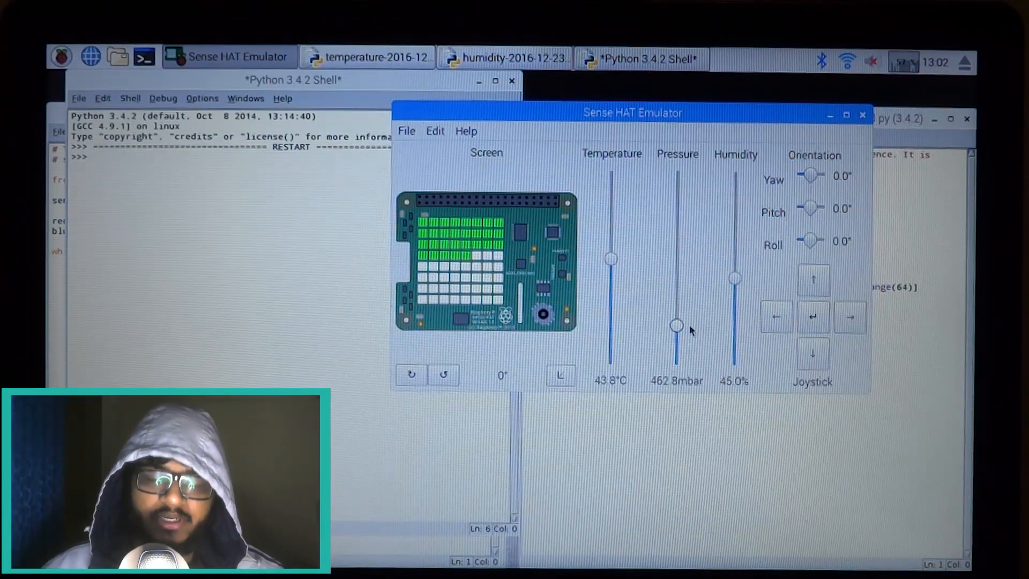
left_click_drag(676, 327, 678, 217)
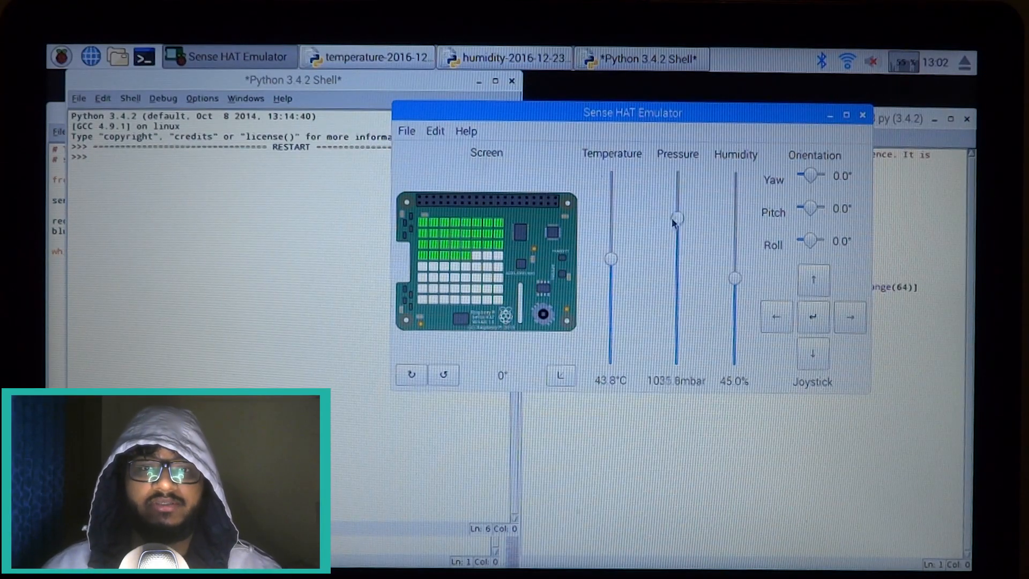
left_click_drag(677, 217, 678, 178)
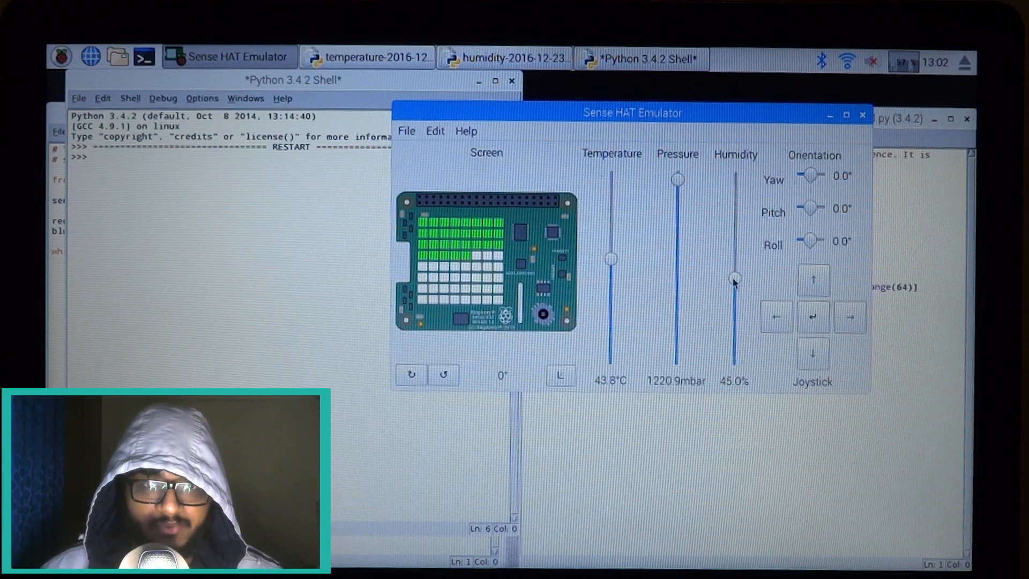